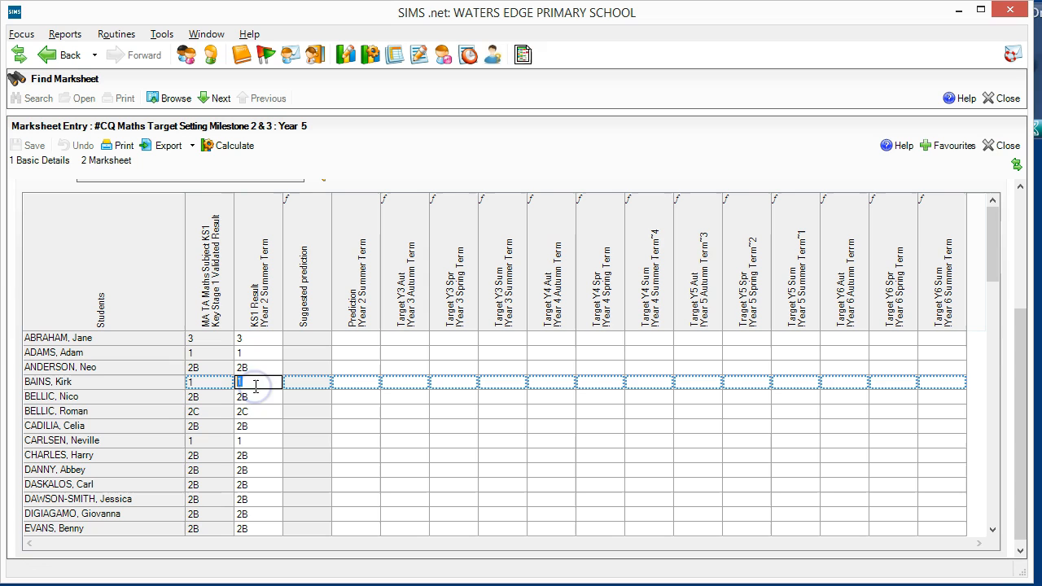
Step: Enter the missing KS1 results and calculate a suggested prediction (MA, WT or EX) for every pupil
click(257, 351)
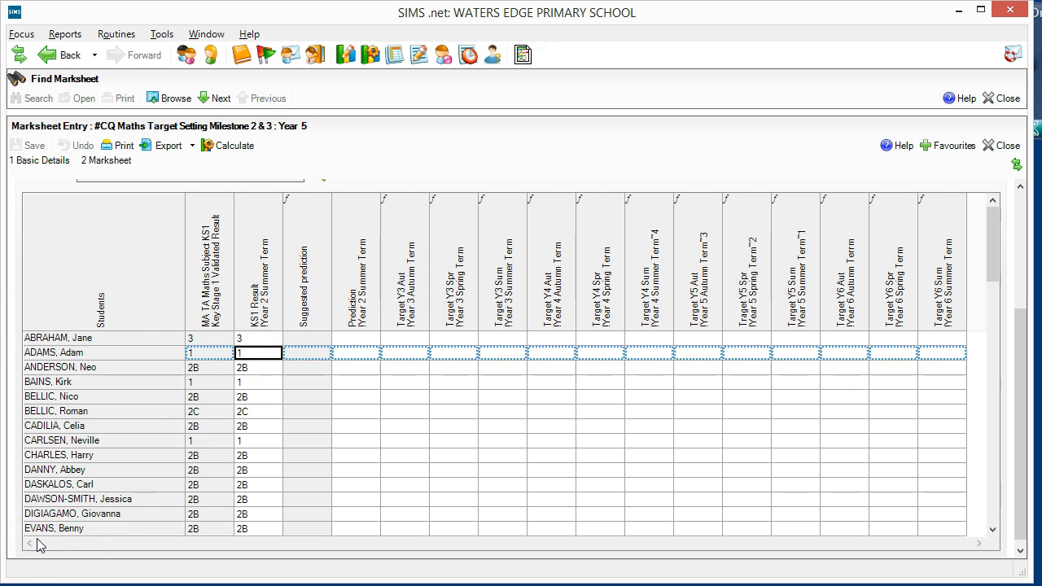
mouse_move(258, 247)
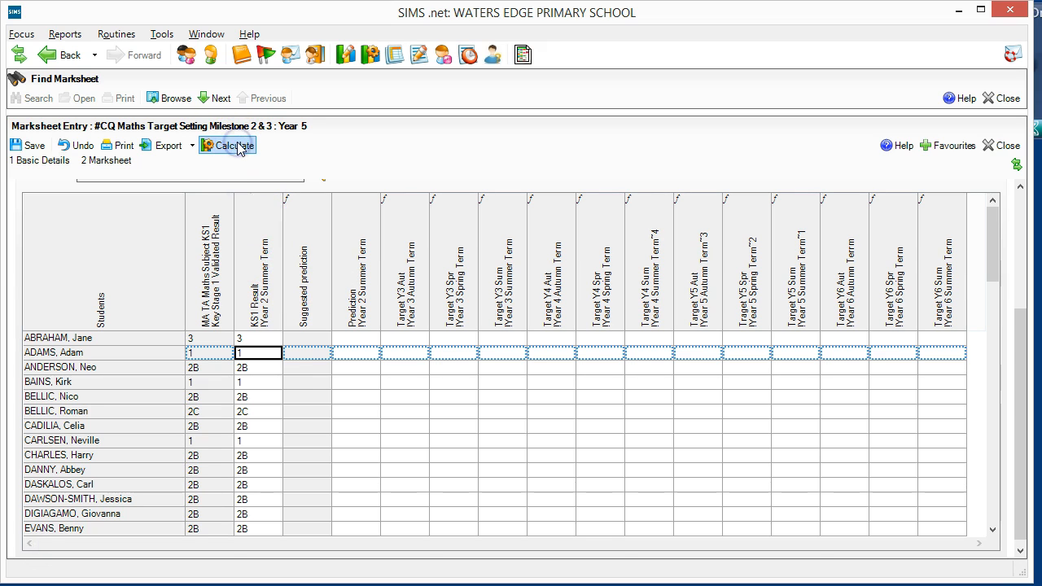
click(228, 145)
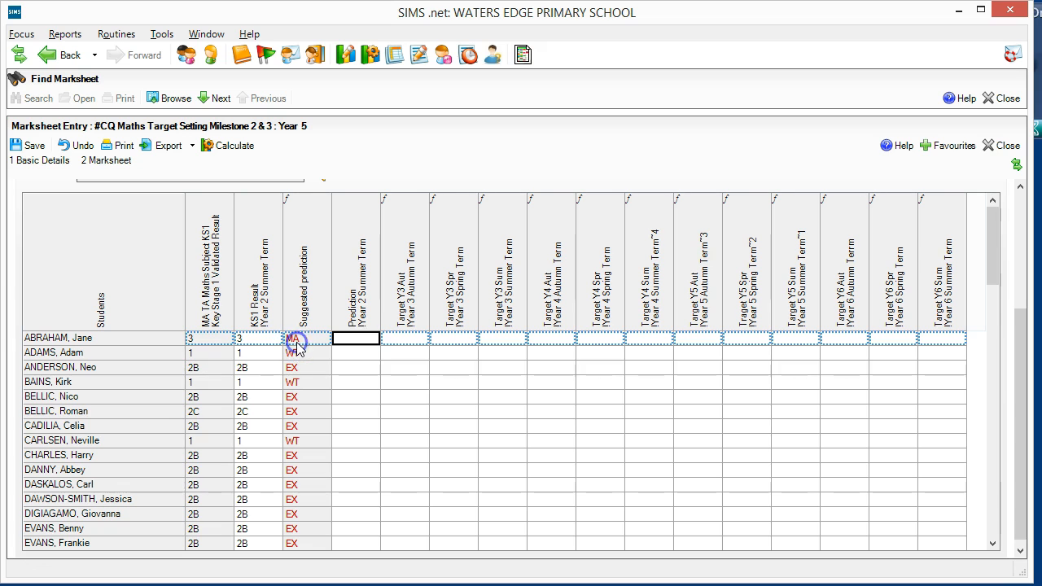
click(297, 352)
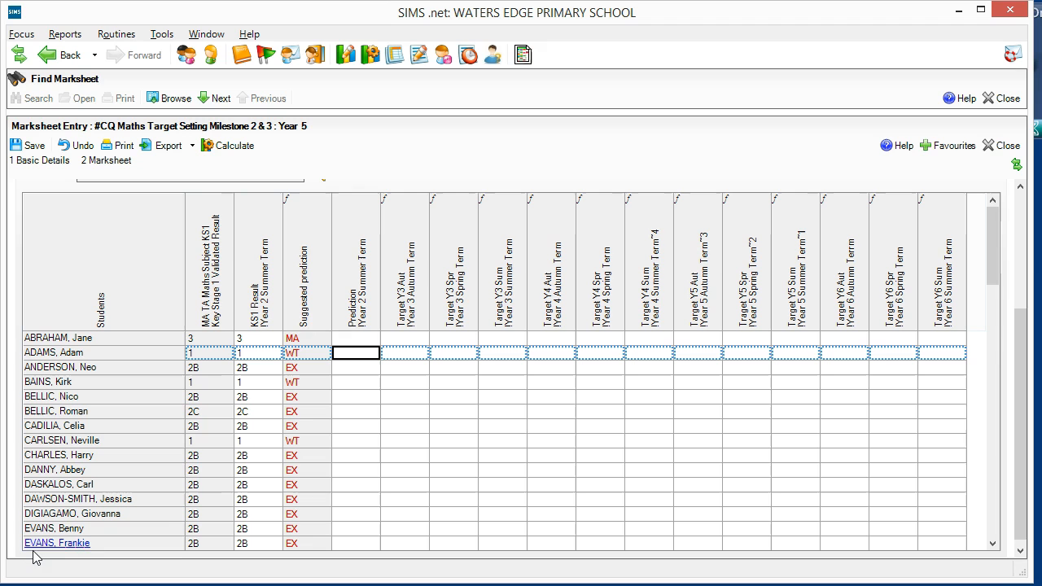
Step: Copy suggested predictions into the Prediction column and override the third pupil's to WT
right_click(297, 285)
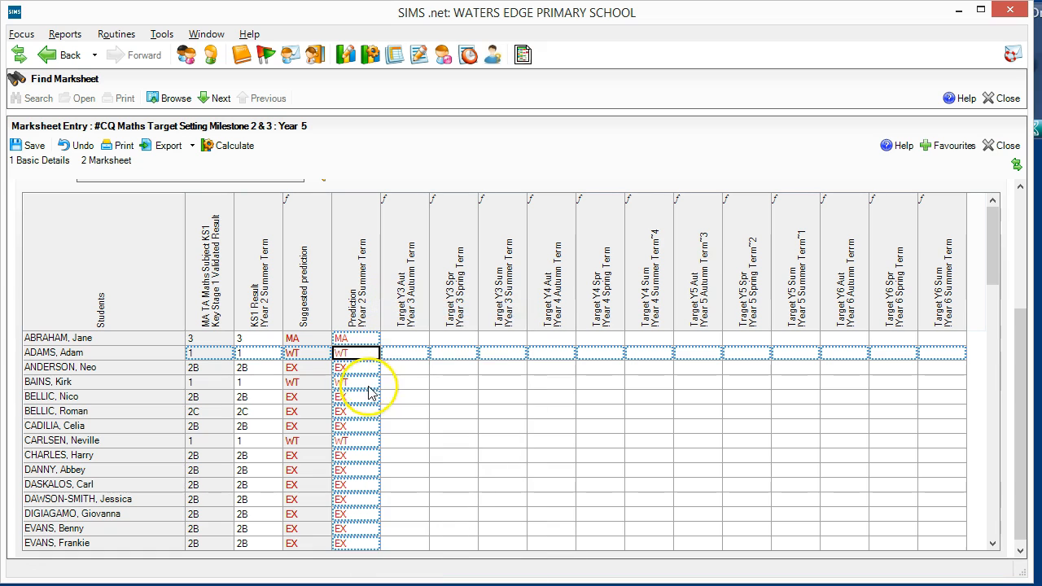
click(355, 368)
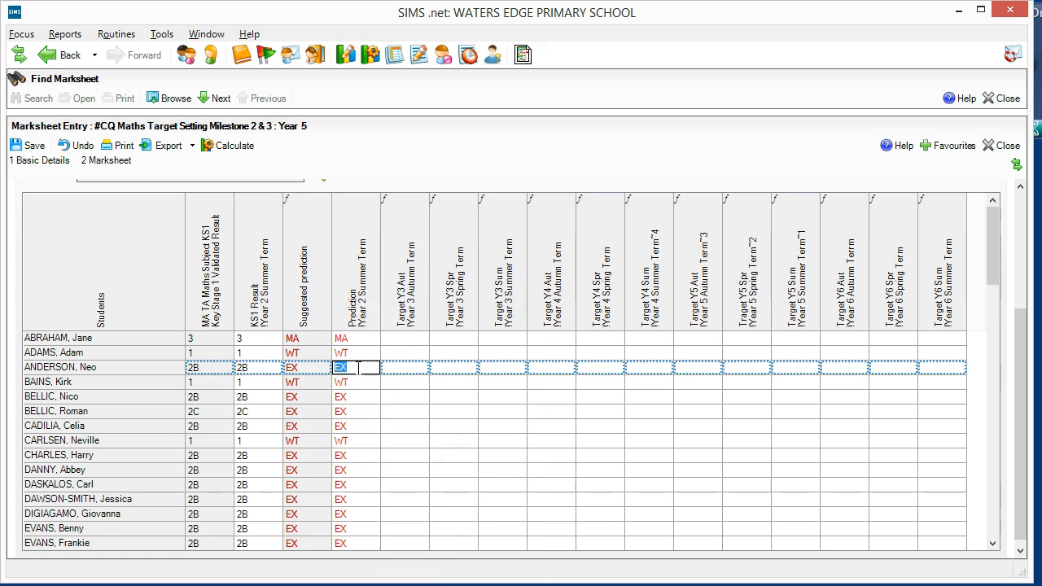
text(WT)
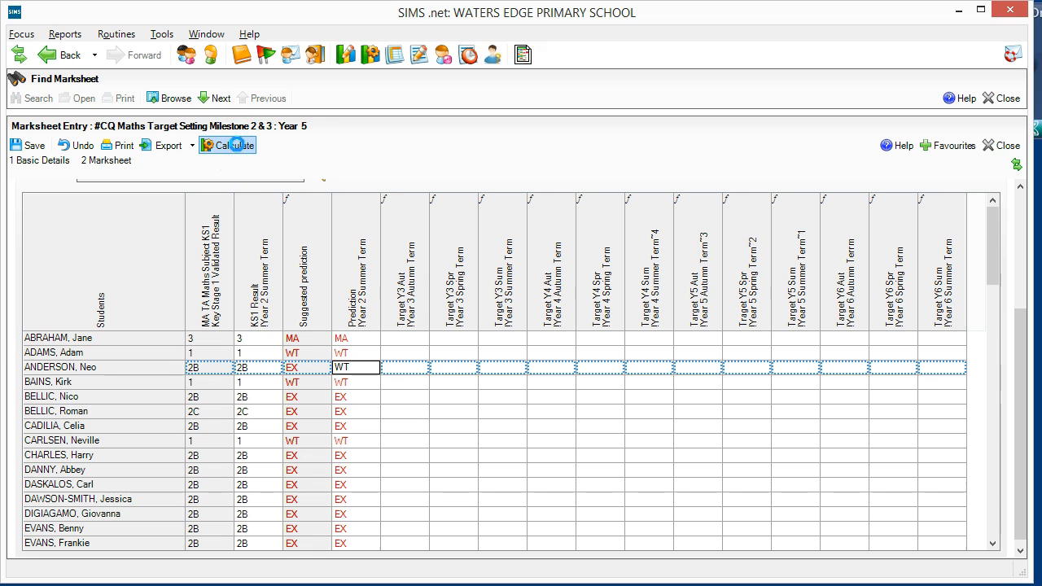
Step: Calculate termly targets from Year 3 to Year 6, save the target-setting marksheet and close it
click(228, 145)
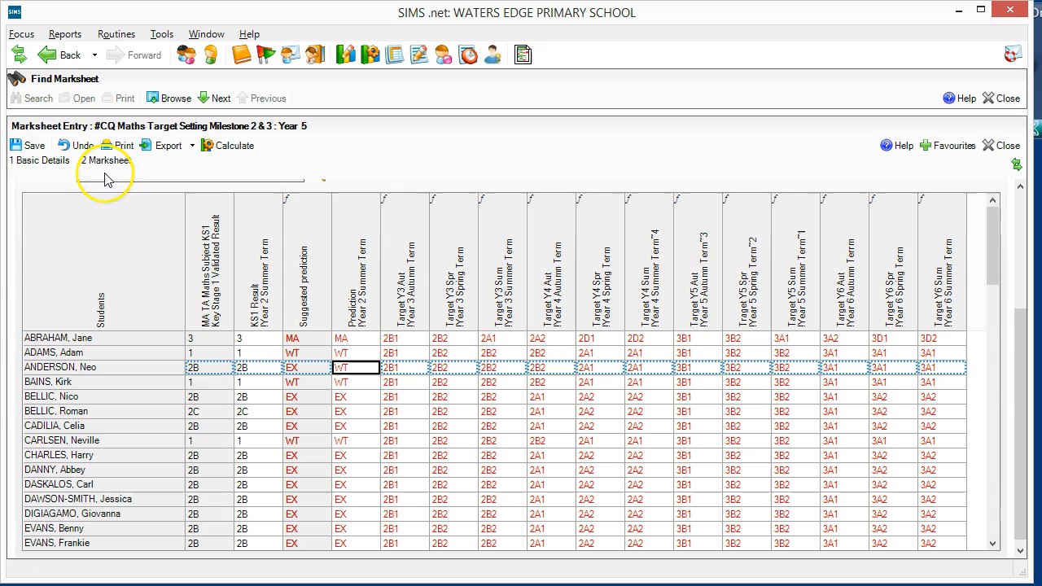
click(28, 145)
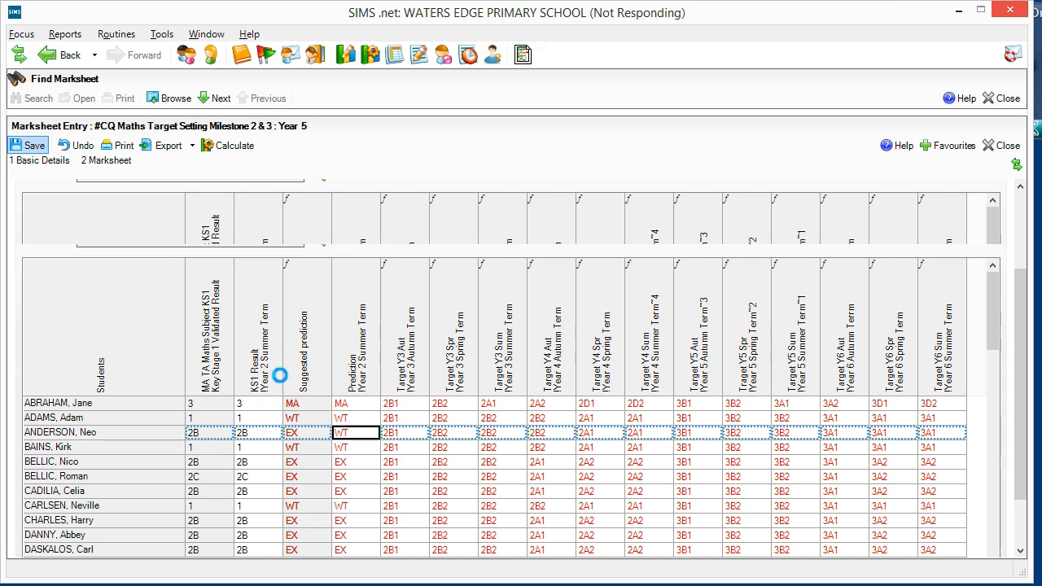
click(27, 145)
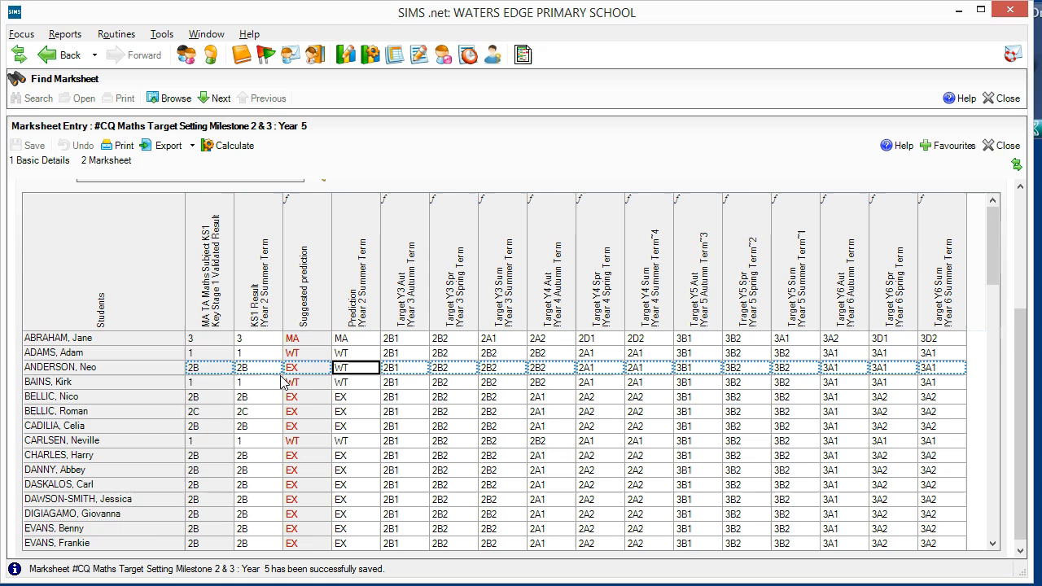
click(55, 544)
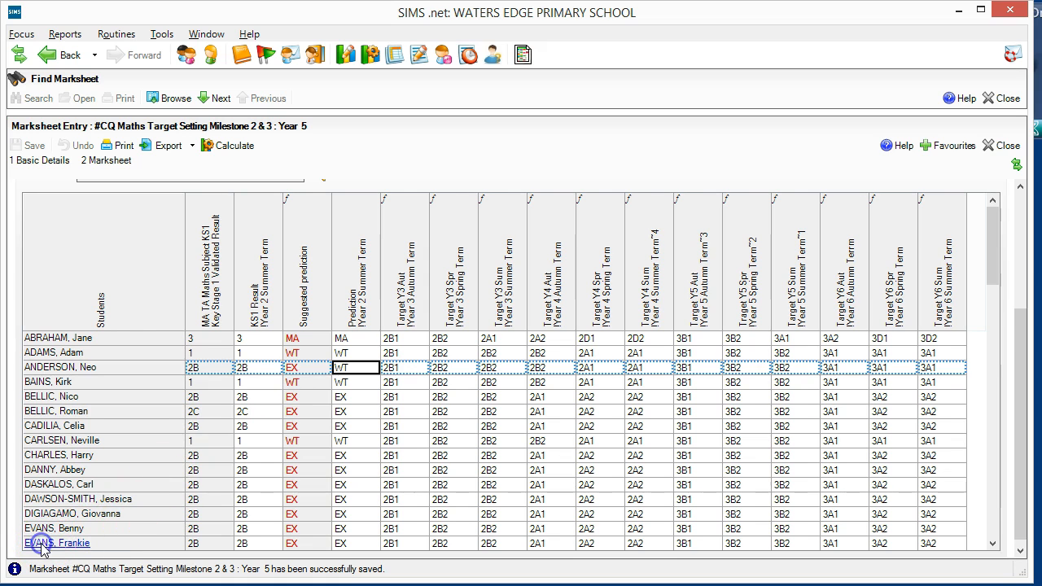
click(1006, 145)
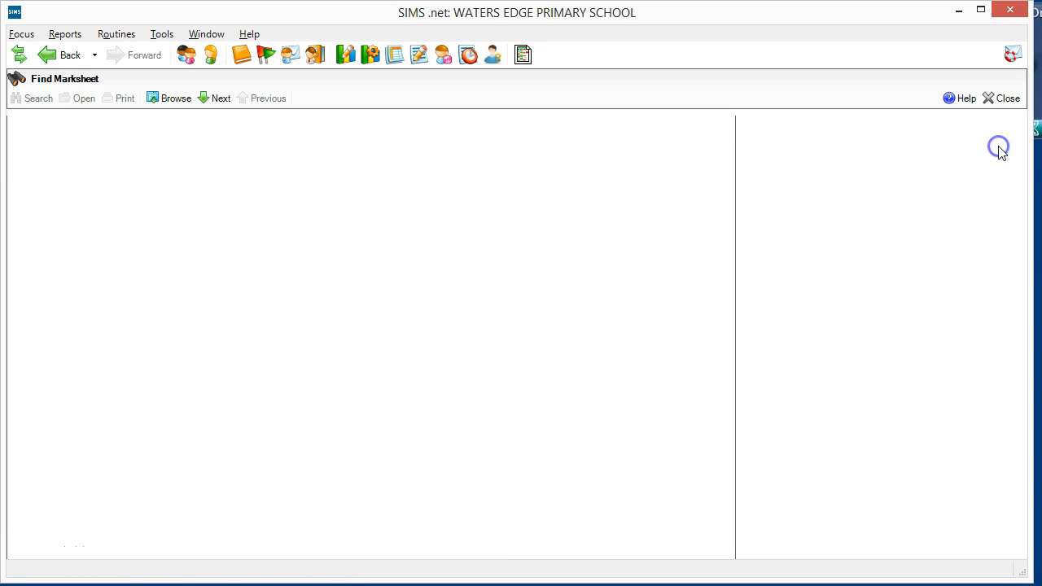
Step: Browse to the Maths Year 5 tracking marksheet and narrow all its columns to fit on screen
click(176, 97)
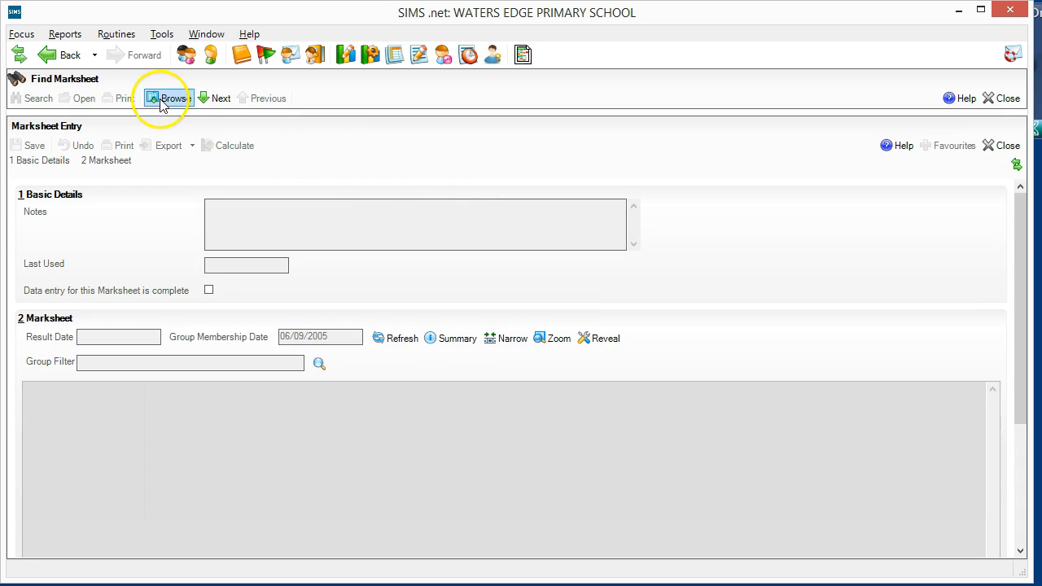
click(169, 97)
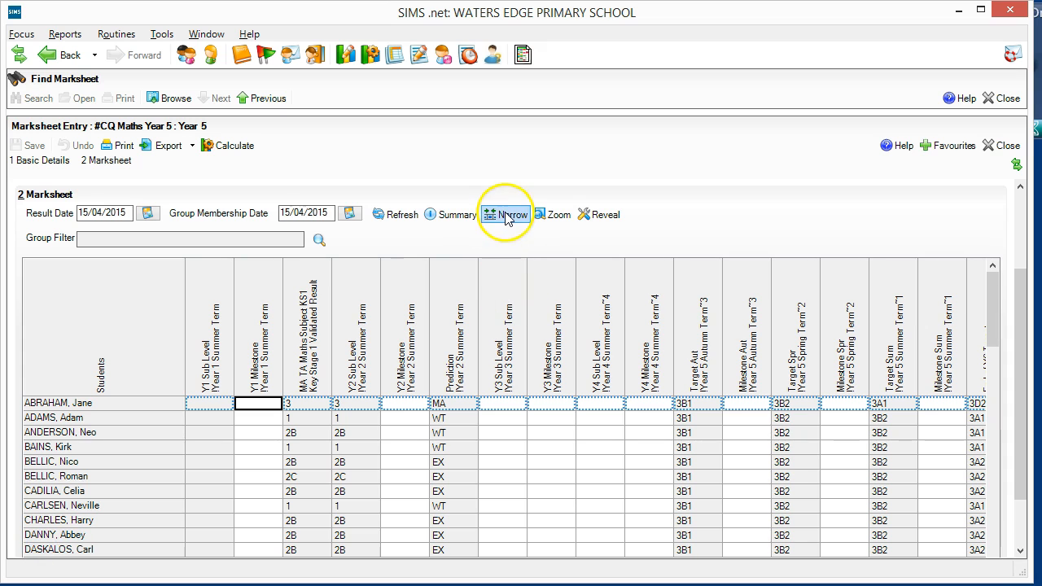
click(505, 215)
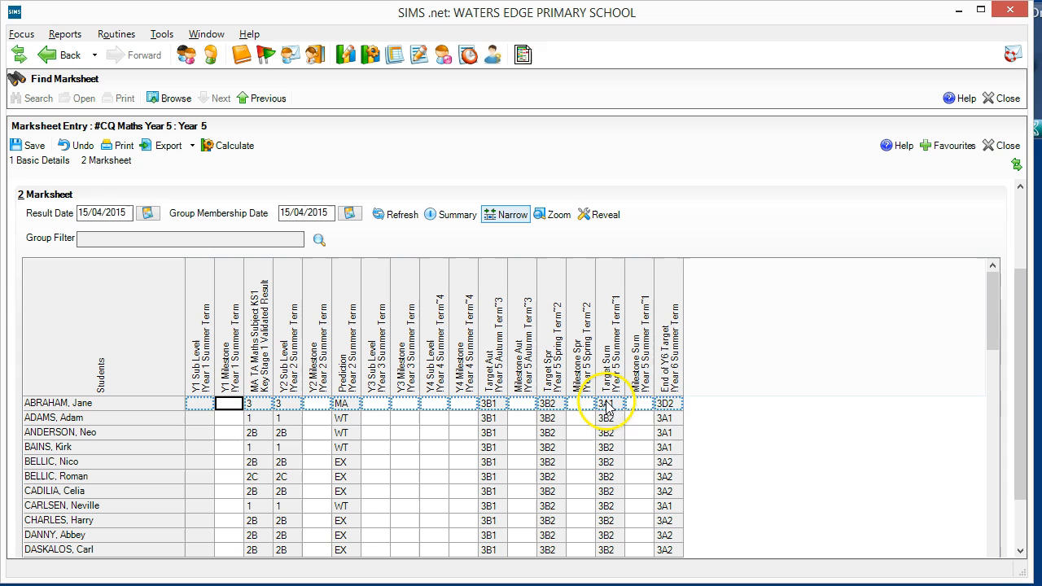
mouse_move(667, 355)
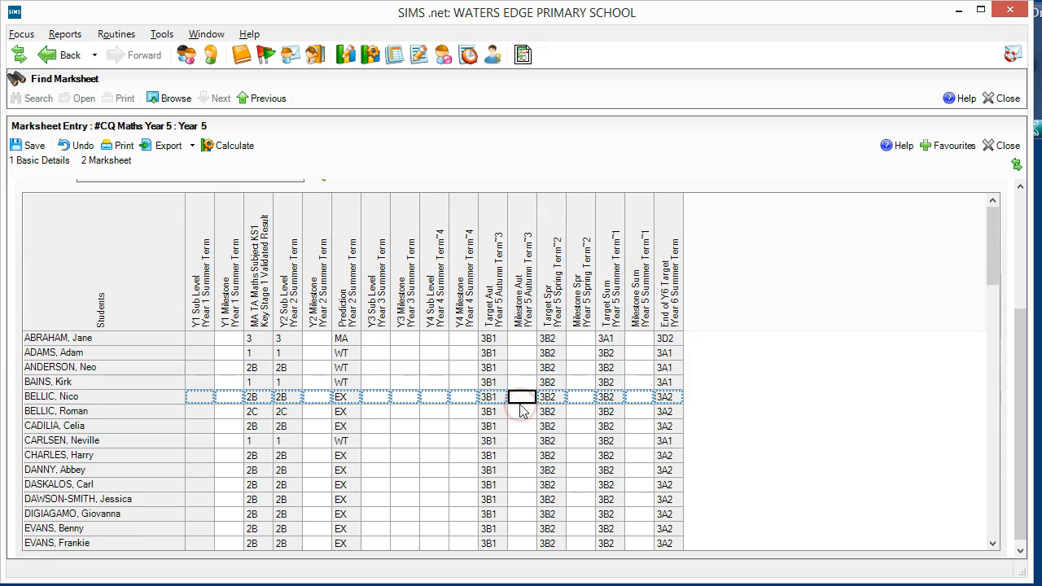
Step: Enter the remaining pupils' milestone grades via the View Select Grade dialog with Apply & Next, then close it
right_click(521, 397)
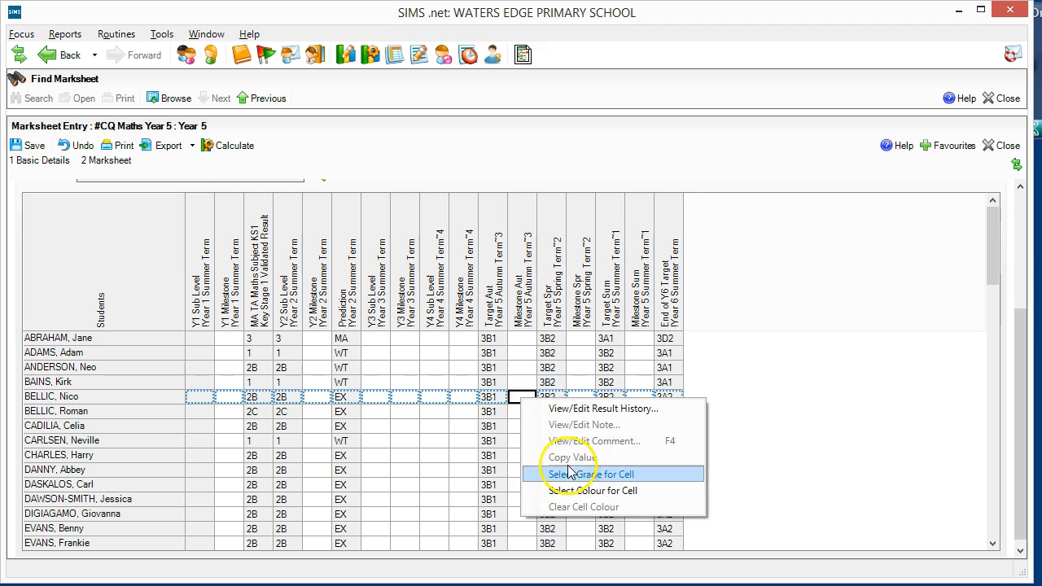
click(593, 473)
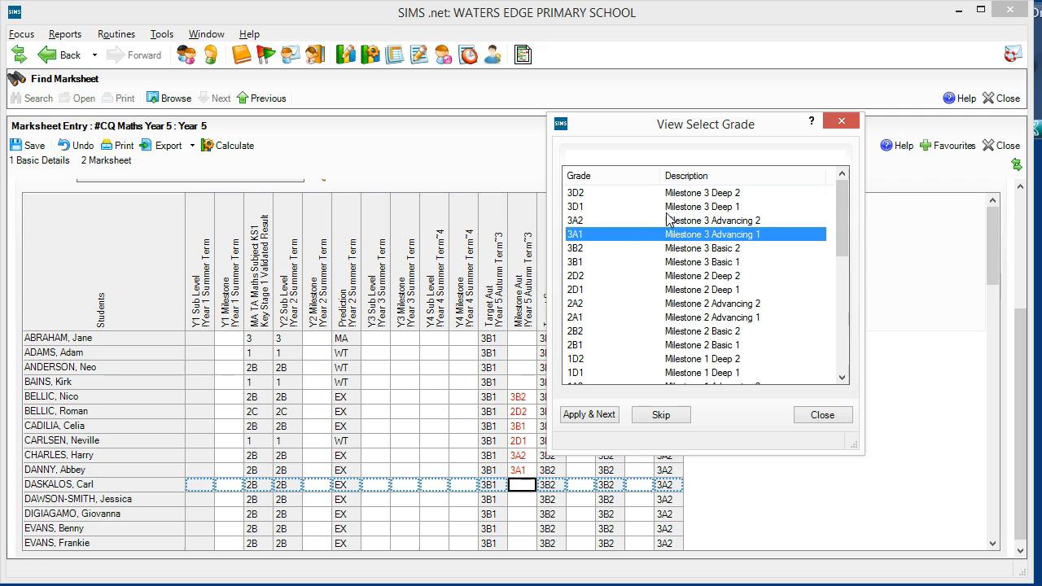
click(589, 415)
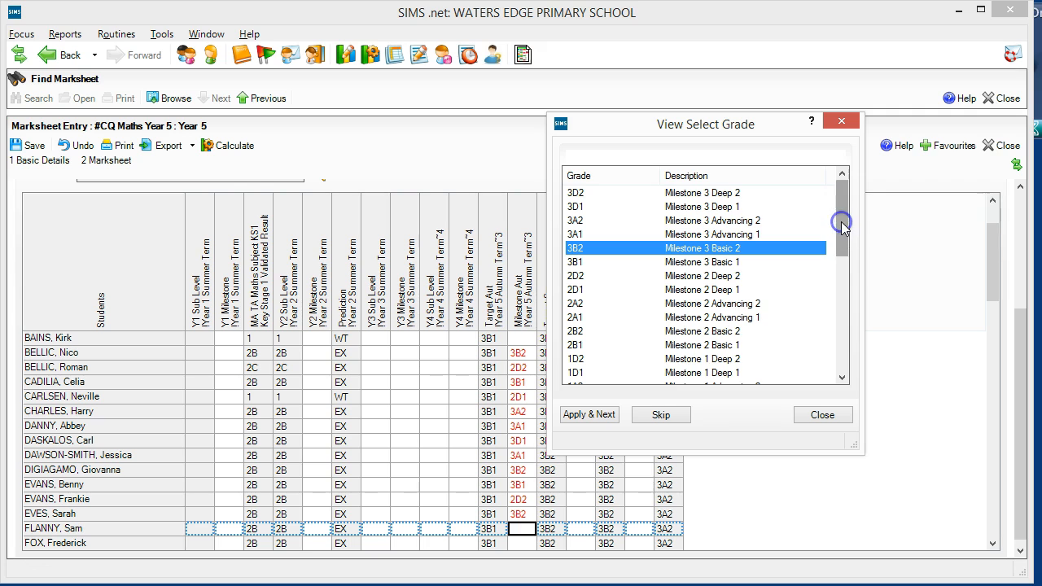
scroll(down, 3)
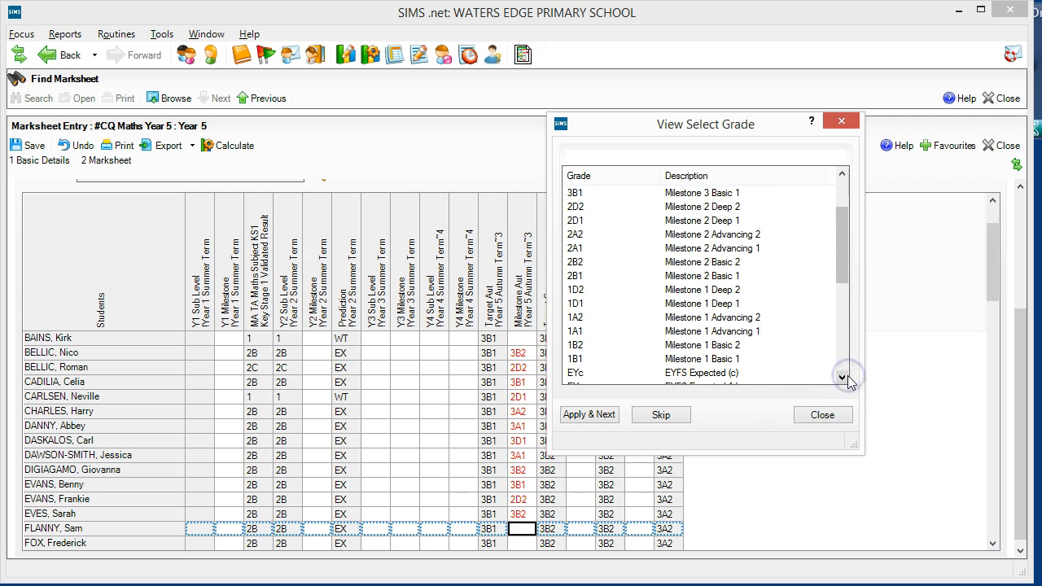
click(841, 377)
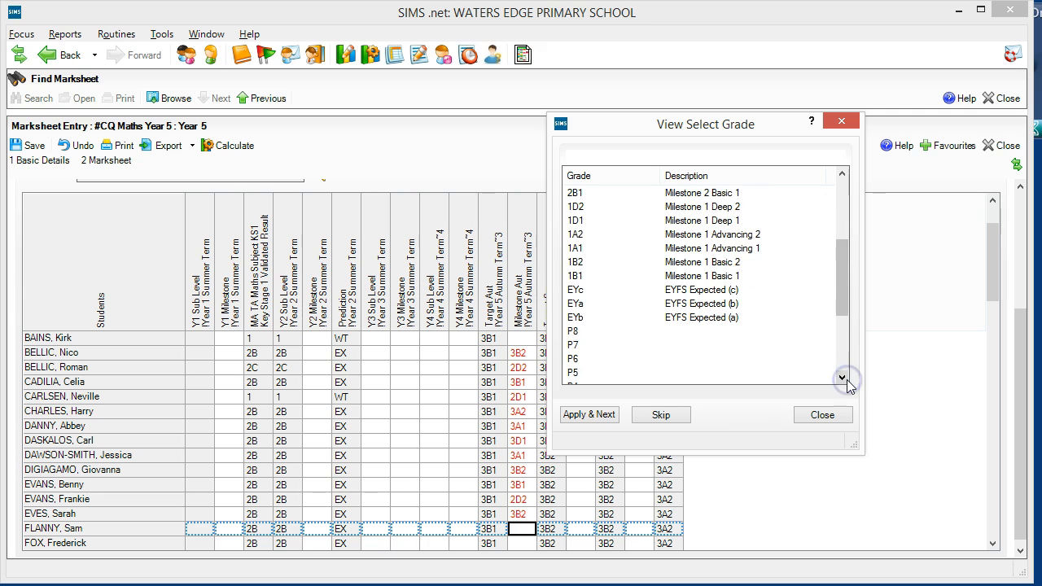
click(844, 377)
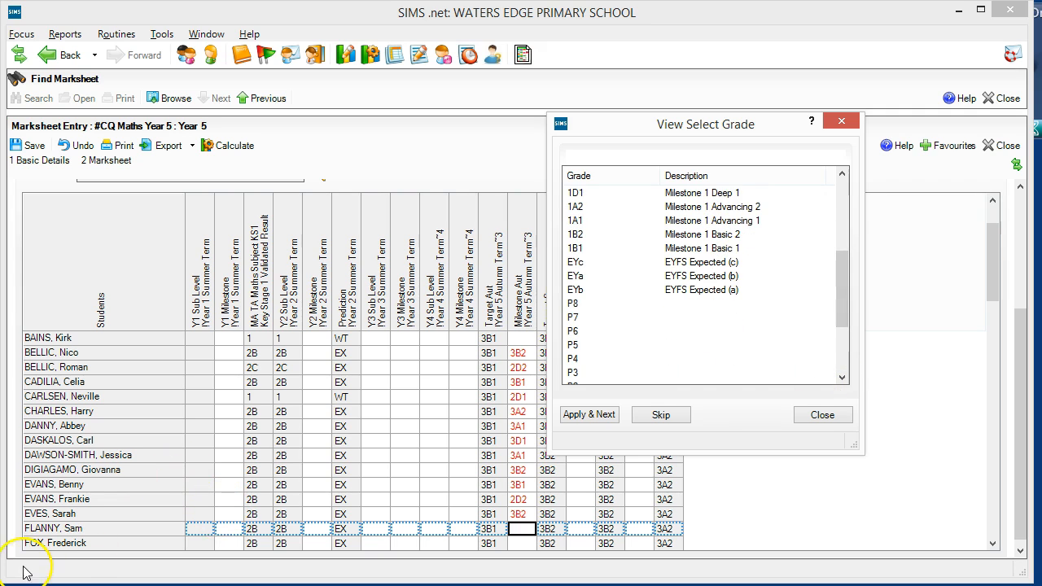
click(820, 416)
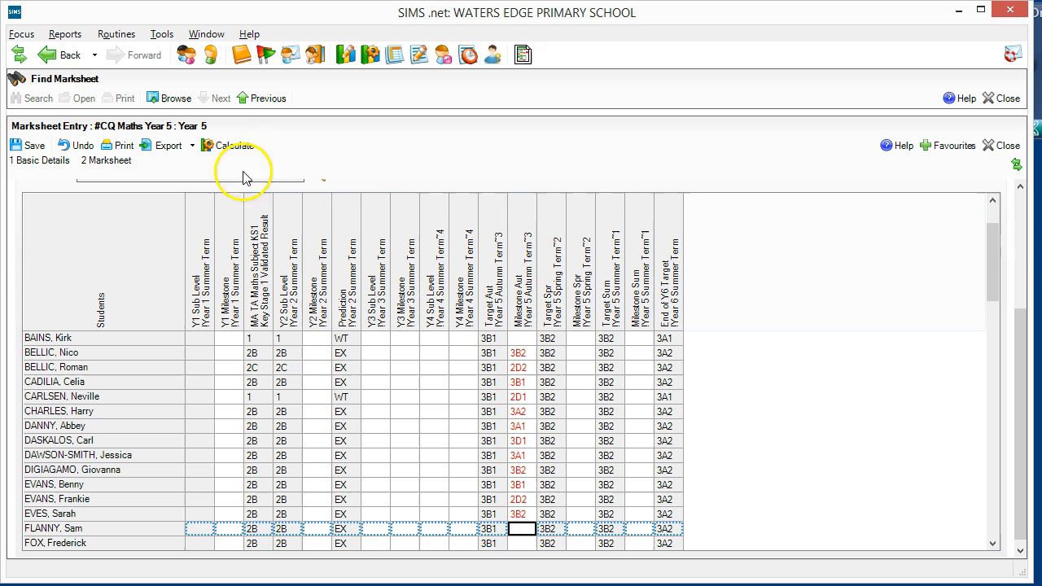
Step: Recalculate to traffic-light milestone grades green, amber and red against targets, and save the marksheet
click(229, 145)
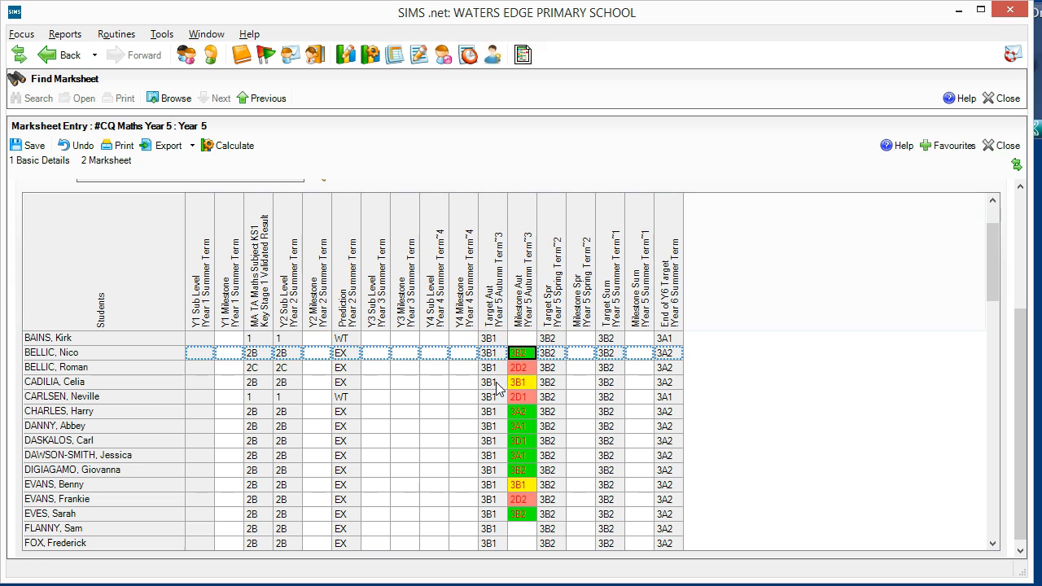
click(521, 381)
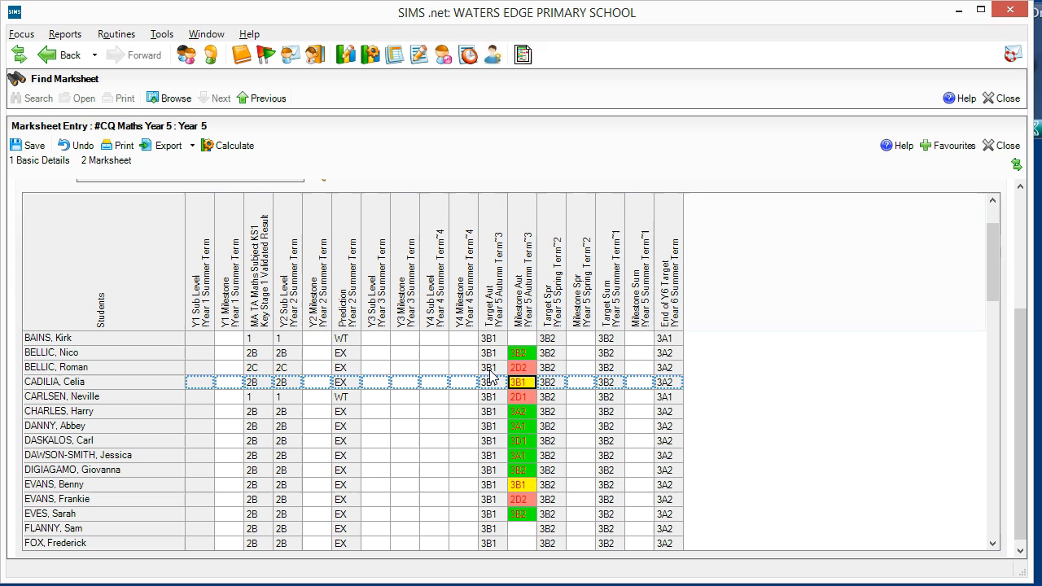
click(521, 368)
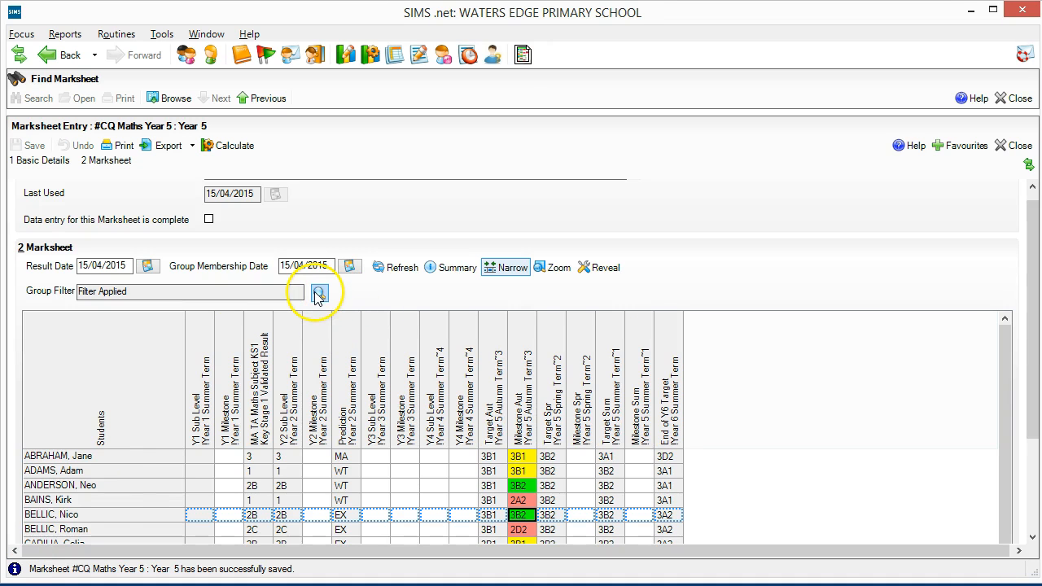
Step: Apply a Gender: Male group filter so the marksheet lists only the boys
click(319, 292)
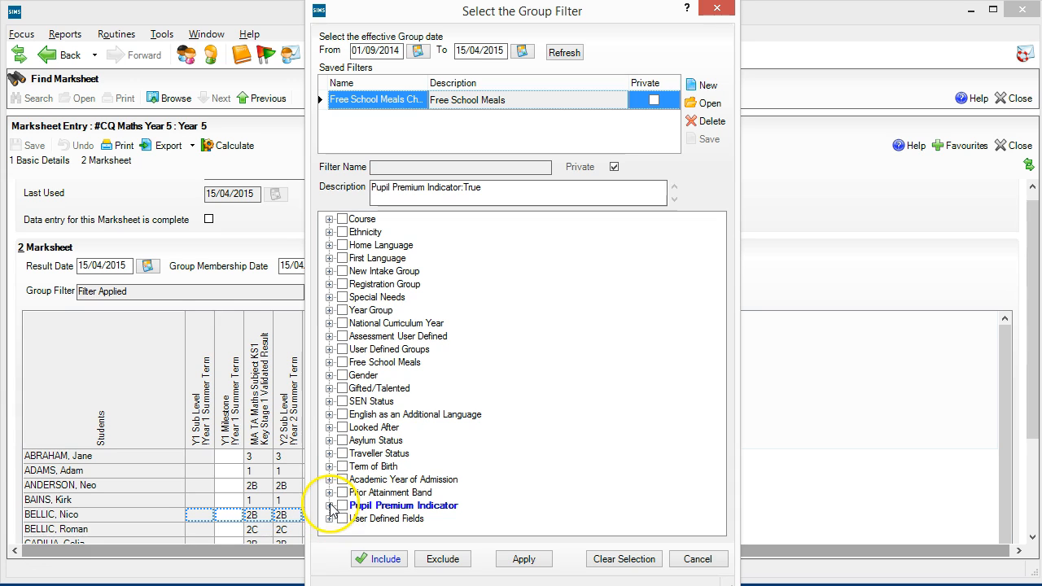
click(329, 505)
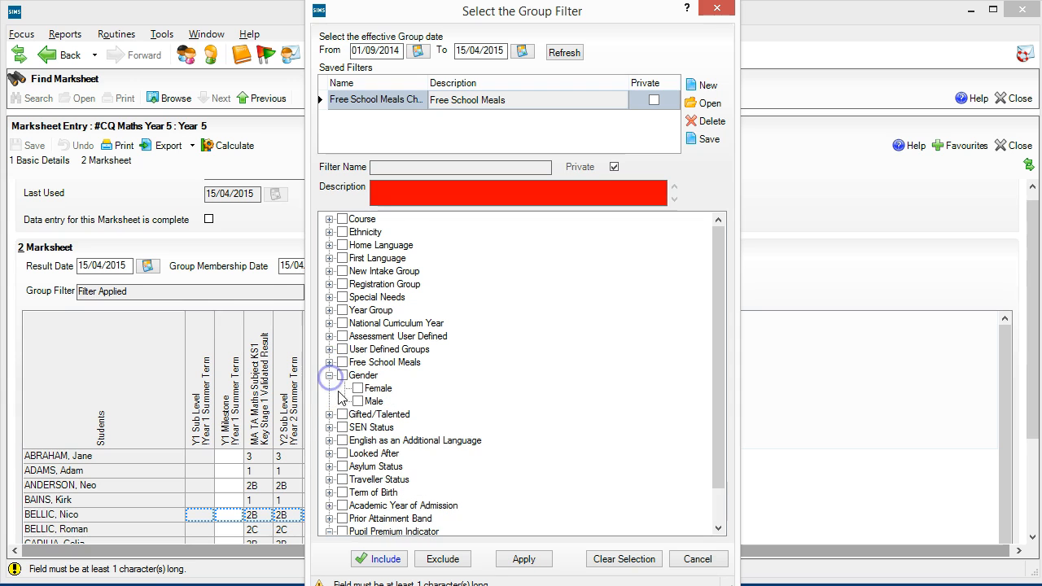
click(358, 401)
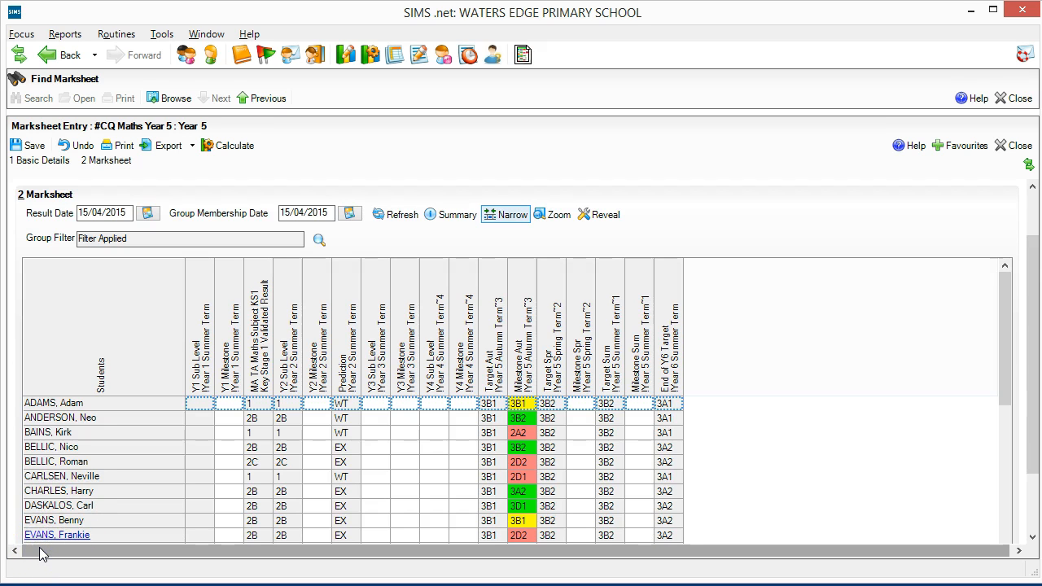
right_click(519, 344)
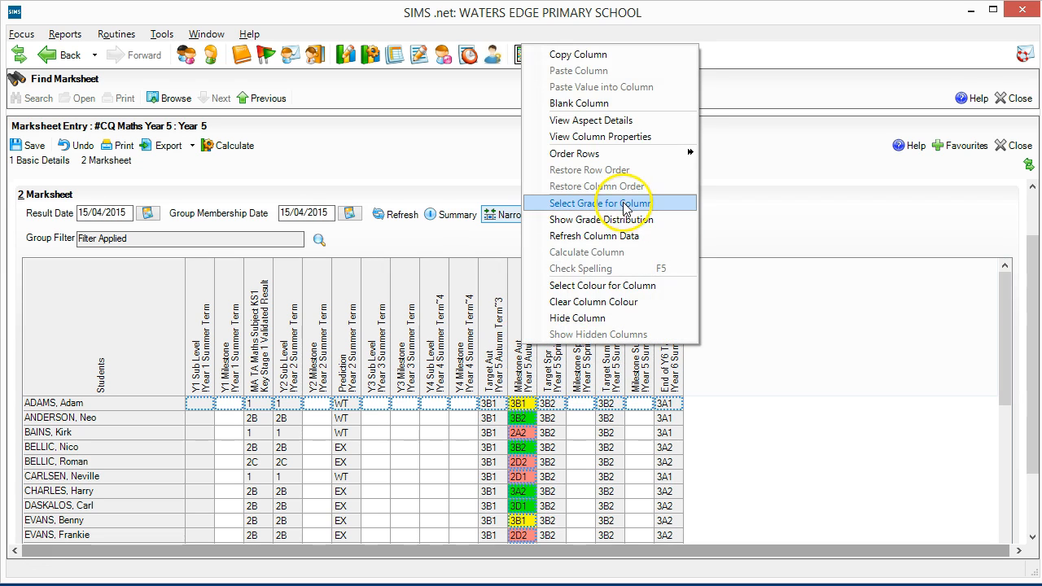
click(601, 220)
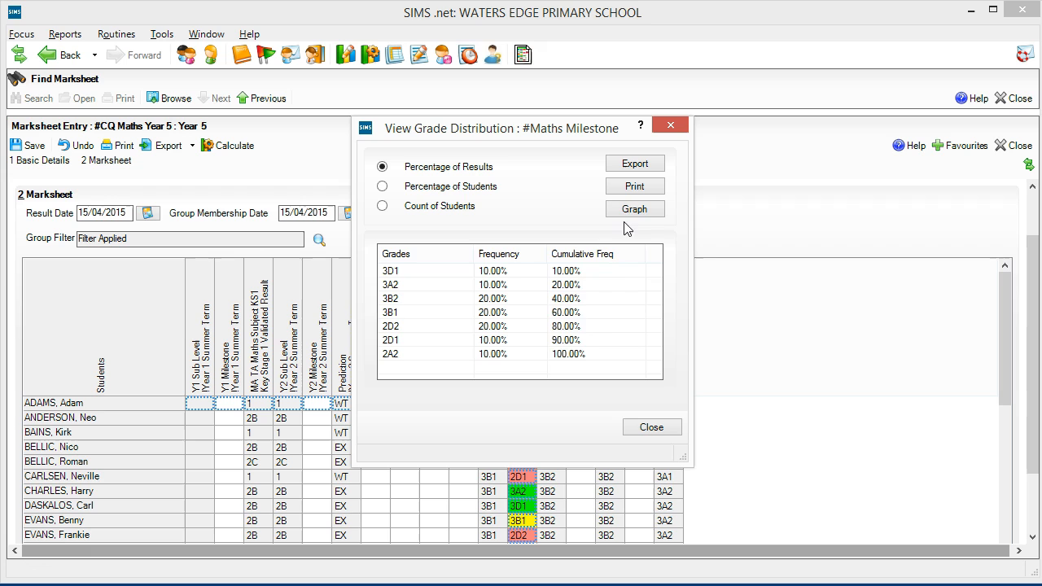
click(423, 312)
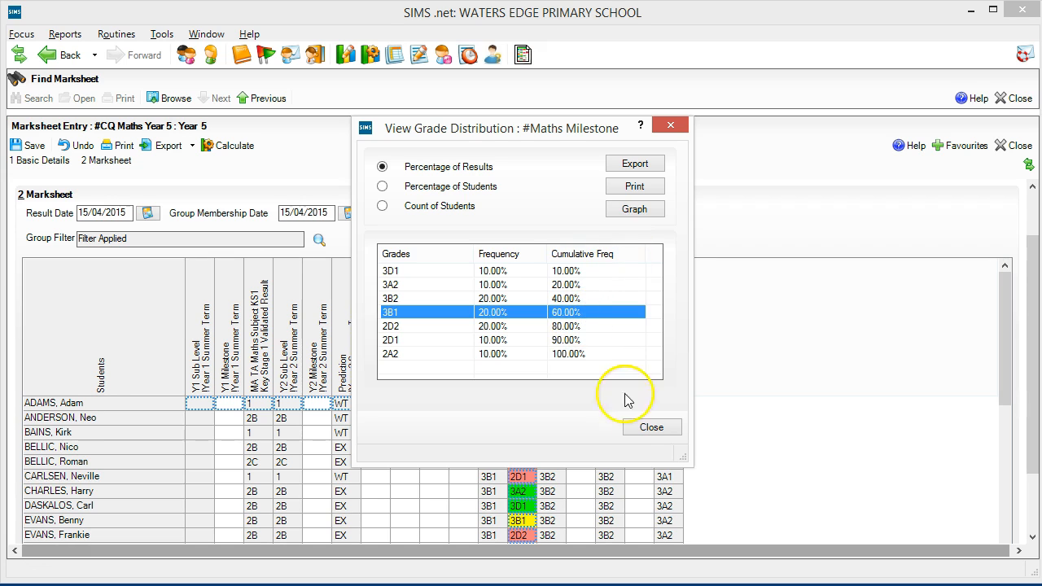
mouse_move(36, 551)
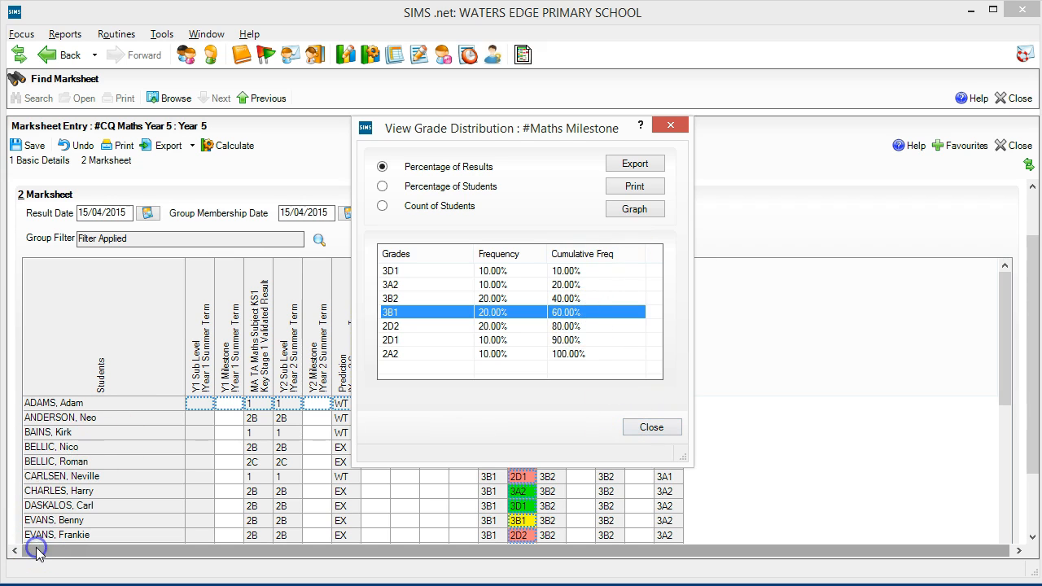
click(651, 427)
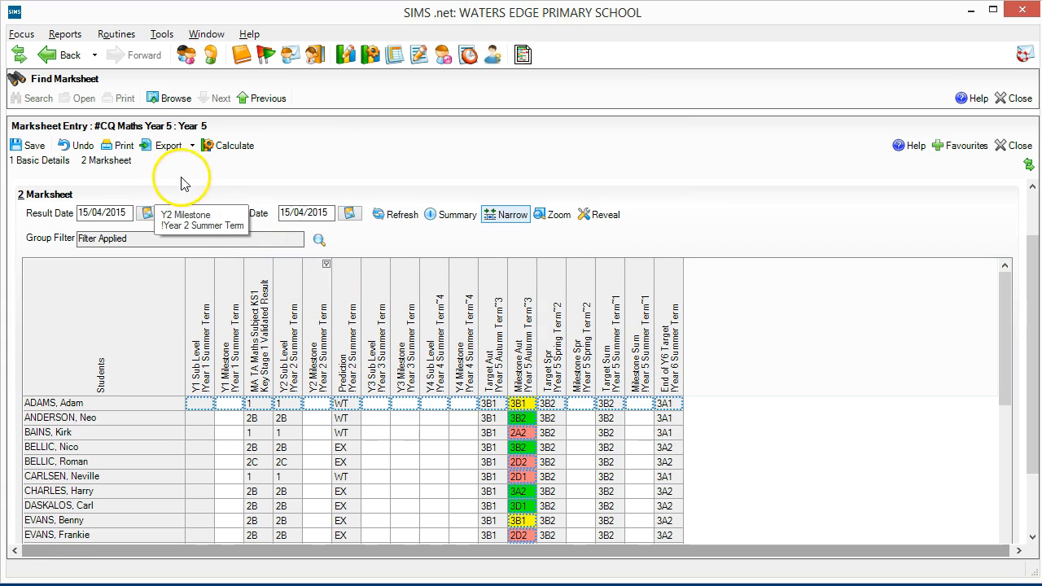
mouse_move(449, 215)
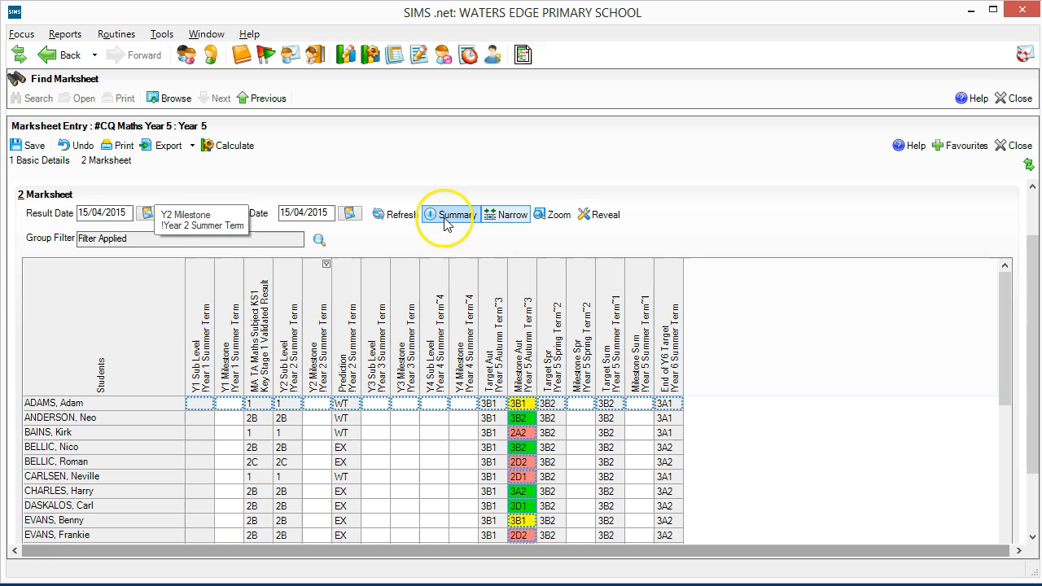